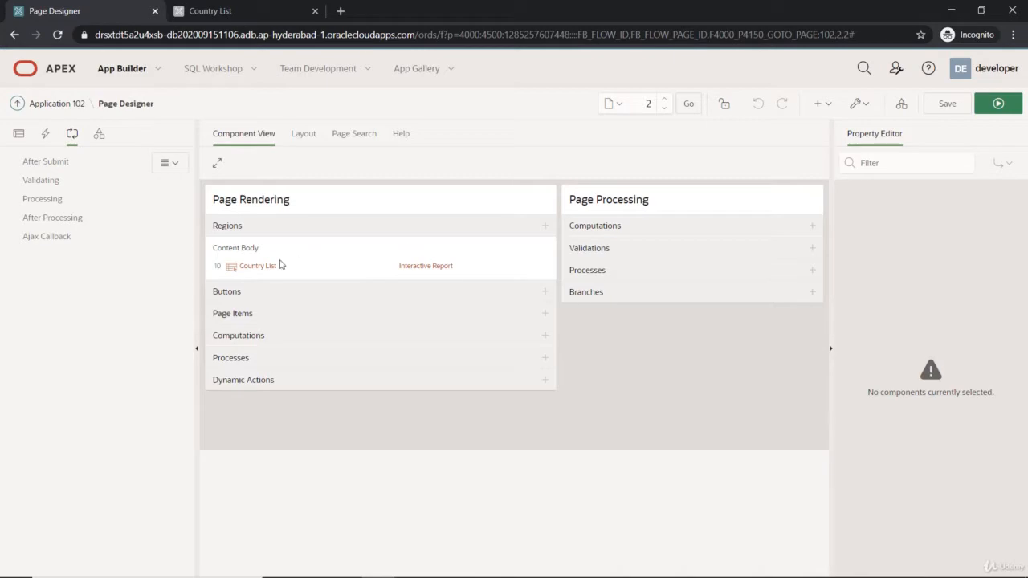
# - View the running Country List interactive report of country codes, capitals, population and region ids
pyautogui.click(258, 265)
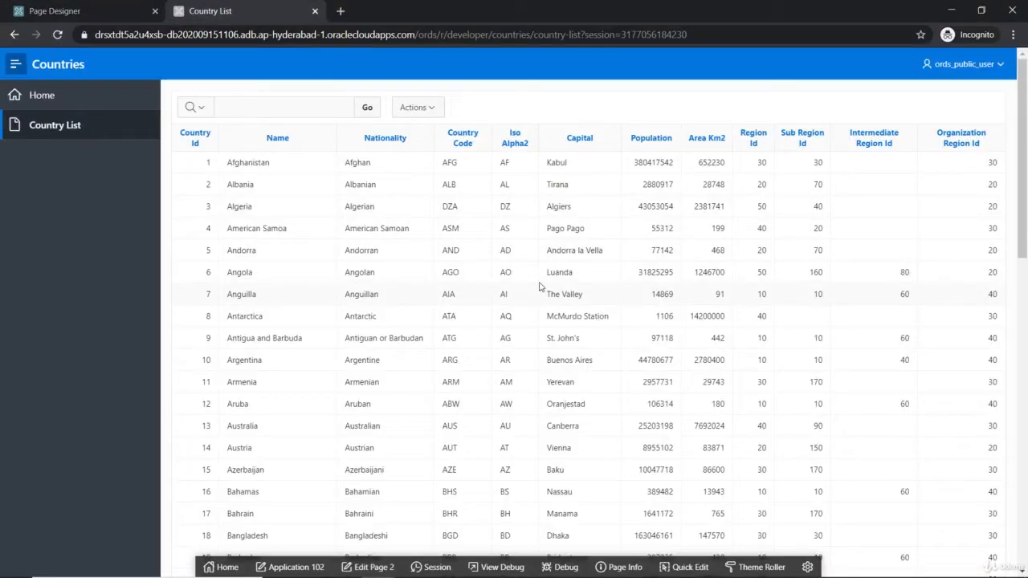
pyautogui.scroll(-3)
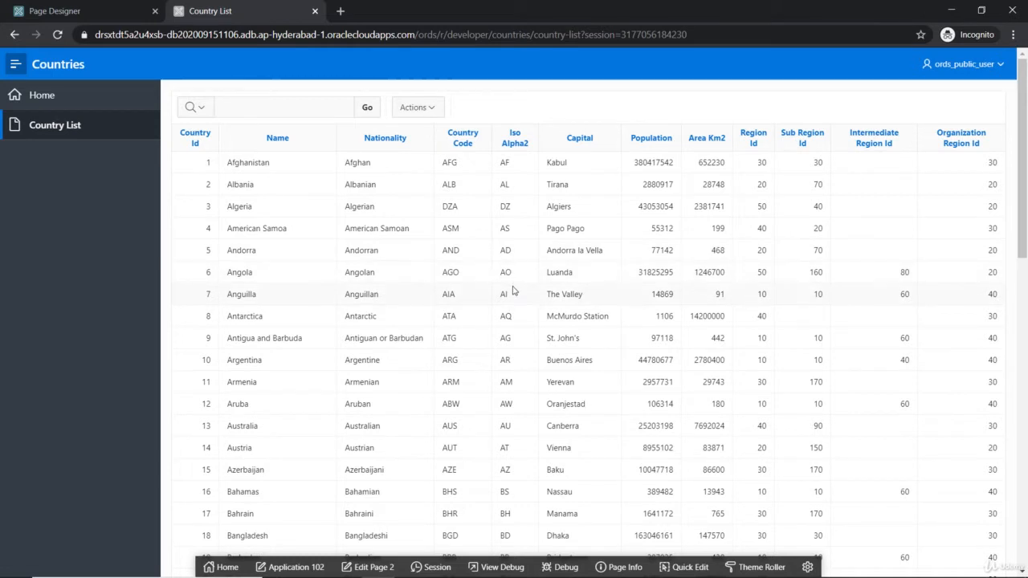
# - Change the Country List region to an editable Interactive Grid and open the COUNTRY_ID column to make it the primary key
pyautogui.click(80, 11)
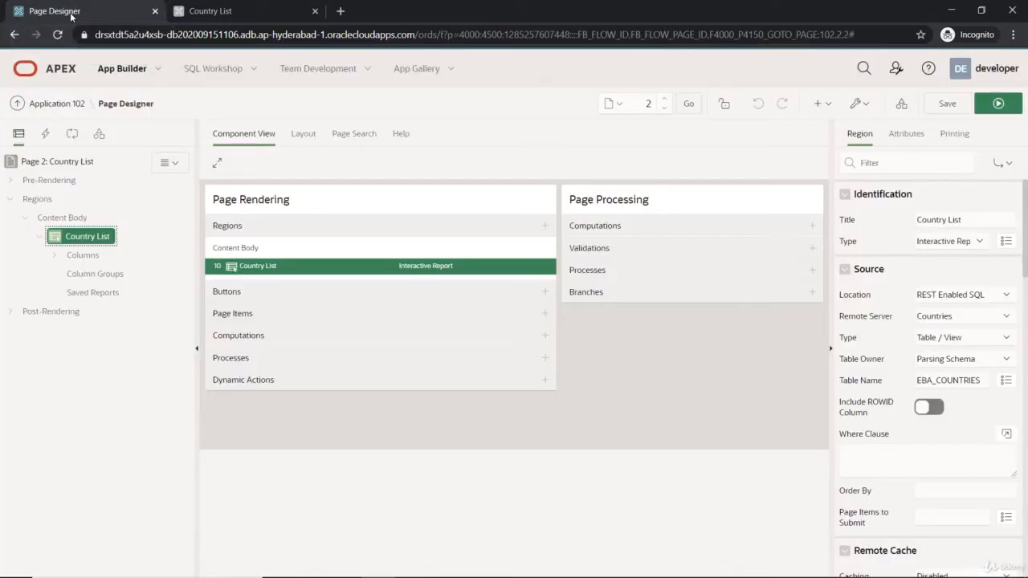
pyautogui.moveTo(282, 217)
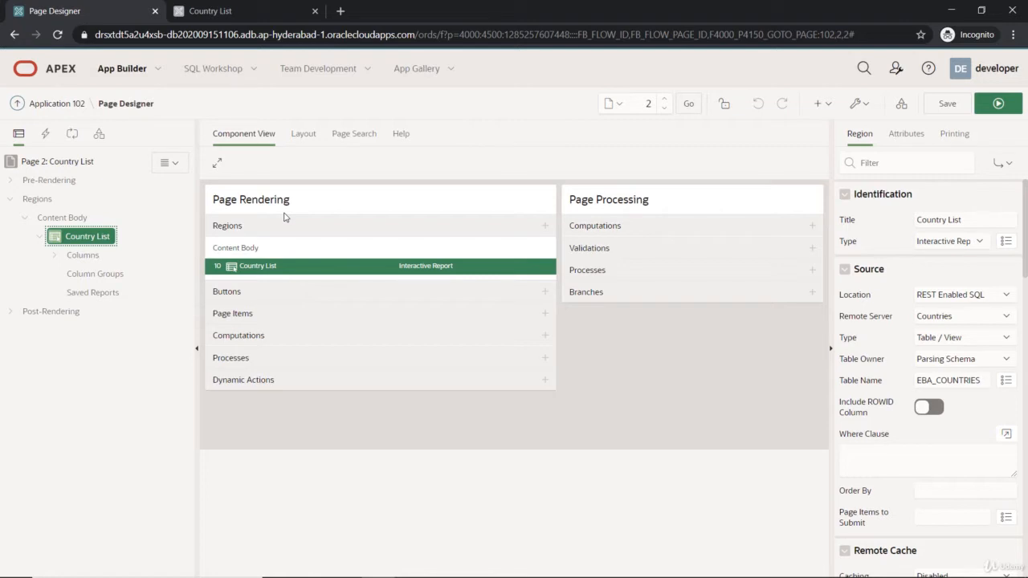
pyautogui.moveTo(288, 230)
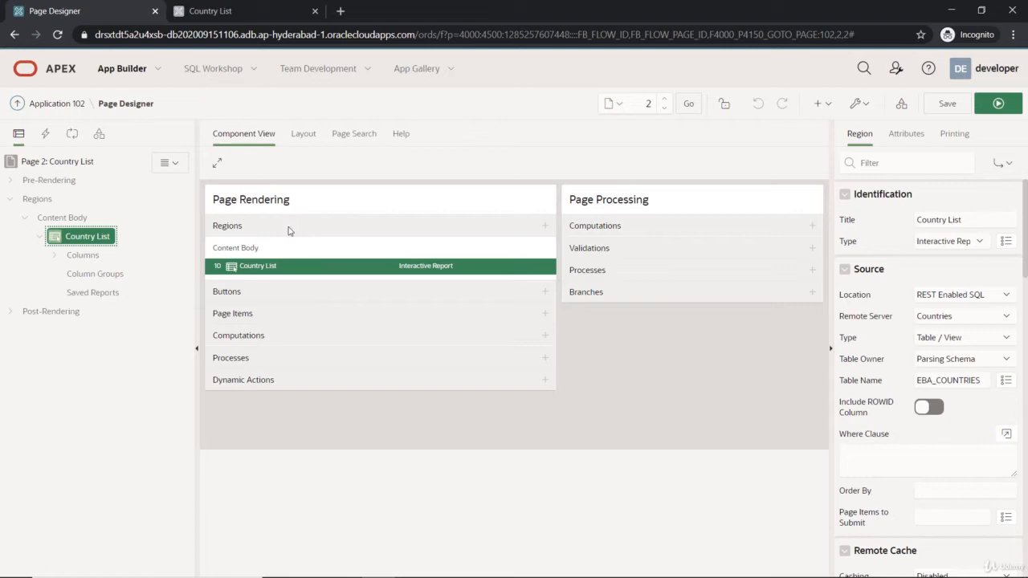
pyautogui.moveTo(300, 266)
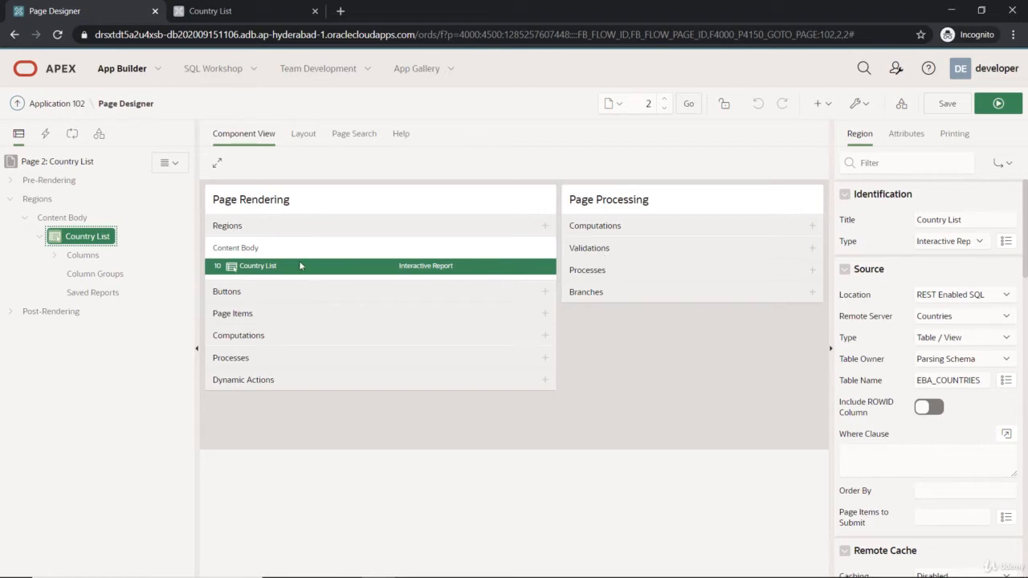
pyautogui.click(950, 240)
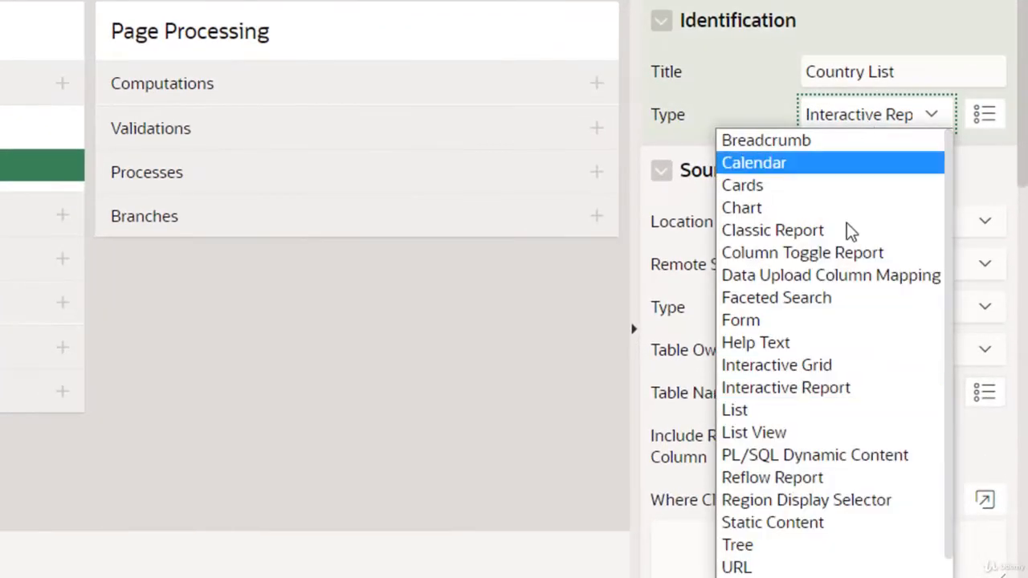
pyautogui.click(775, 364)
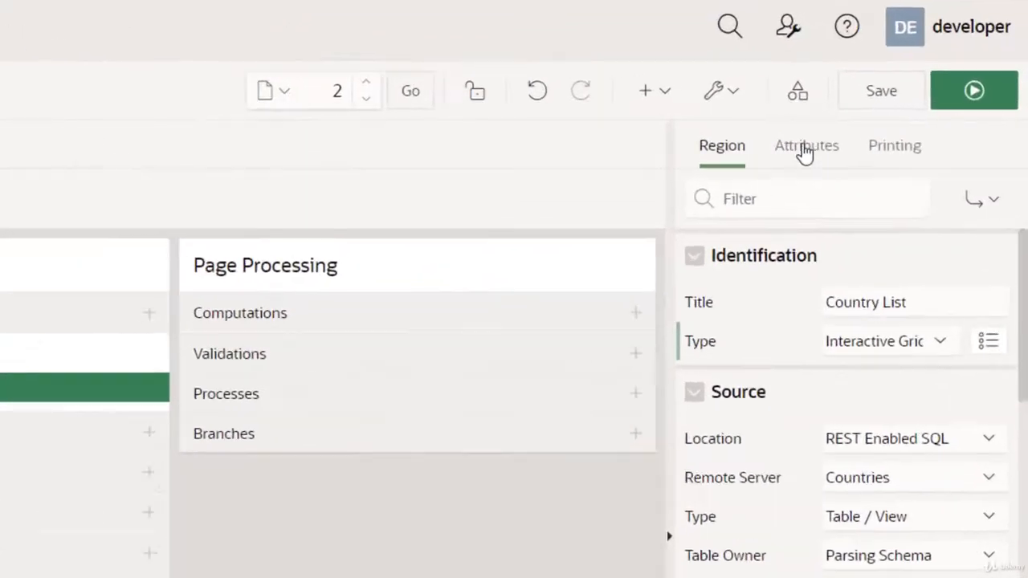
pyautogui.click(805, 146)
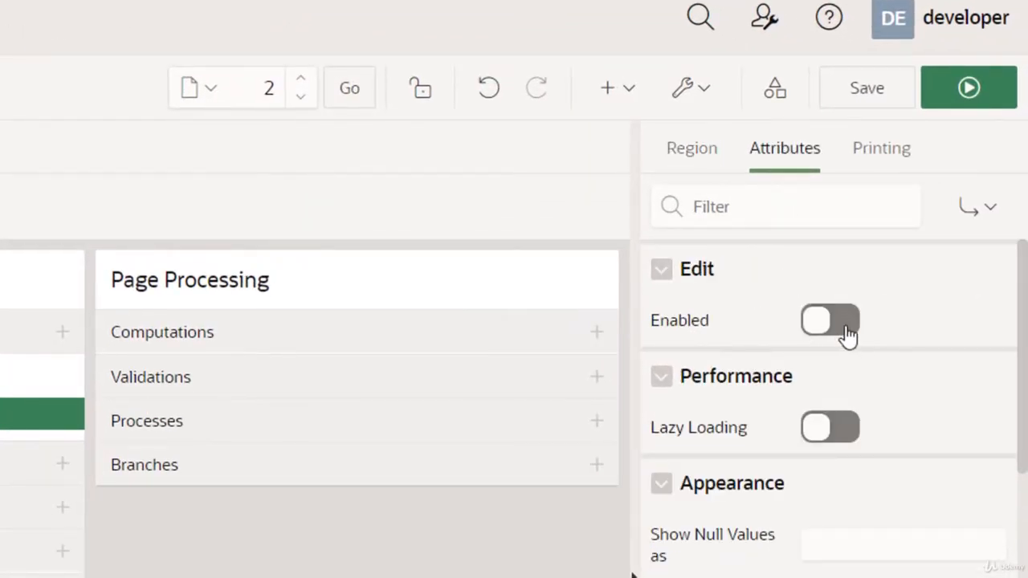
pyautogui.click(830, 319)
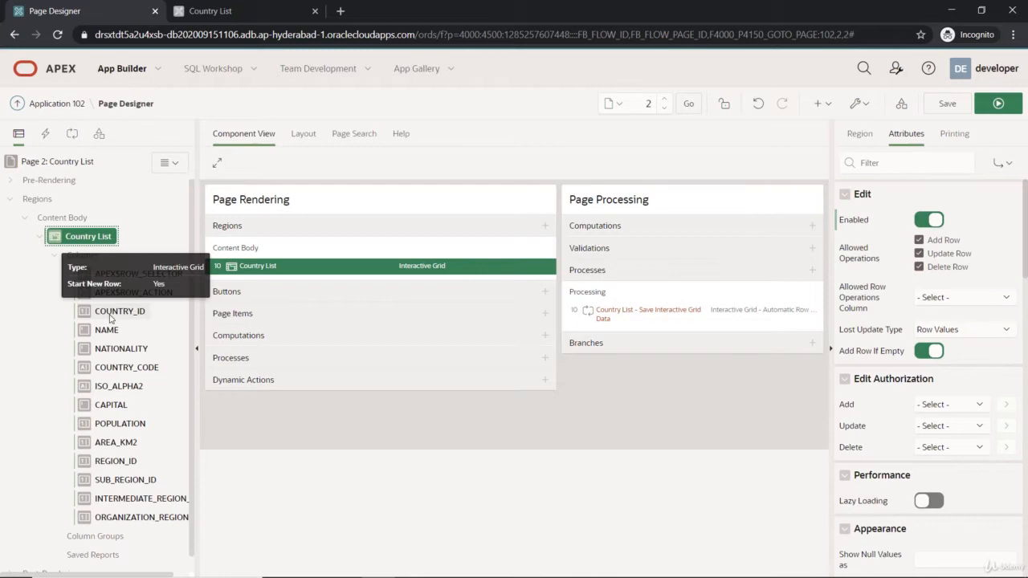
pyautogui.click(119, 311)
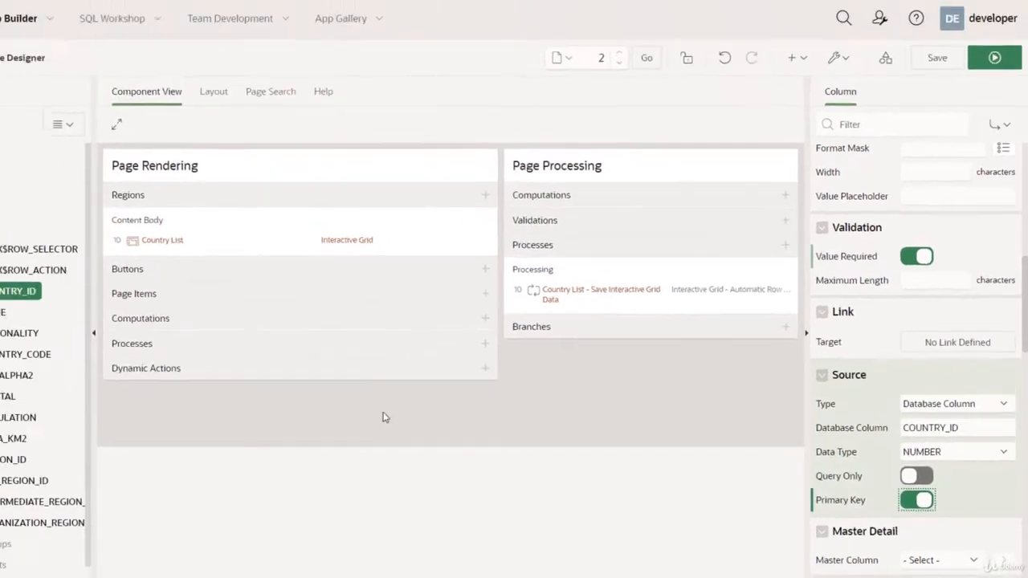
# - Save and run the page to show Country List as an editable grid
pyautogui.click(994, 57)
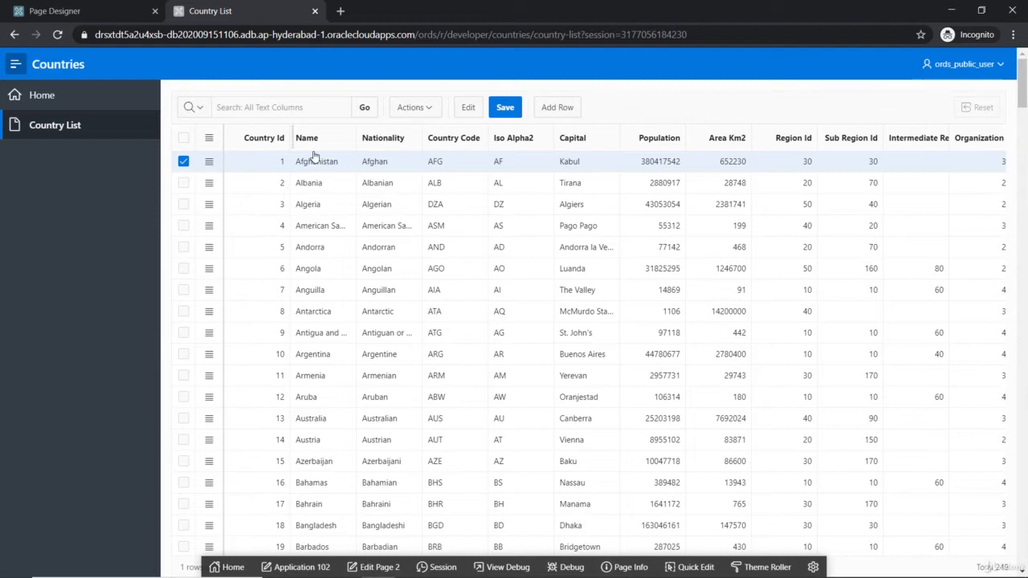
# - Insert a grid row with Country Id 1000 named 'Test Country'
pyautogui.click(313, 161)
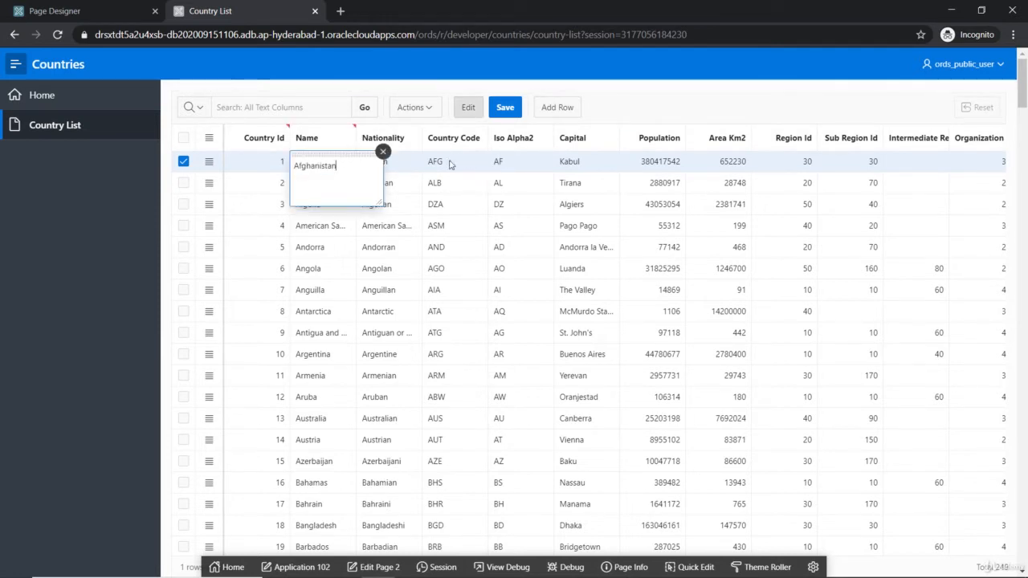
pyautogui.click(453, 161)
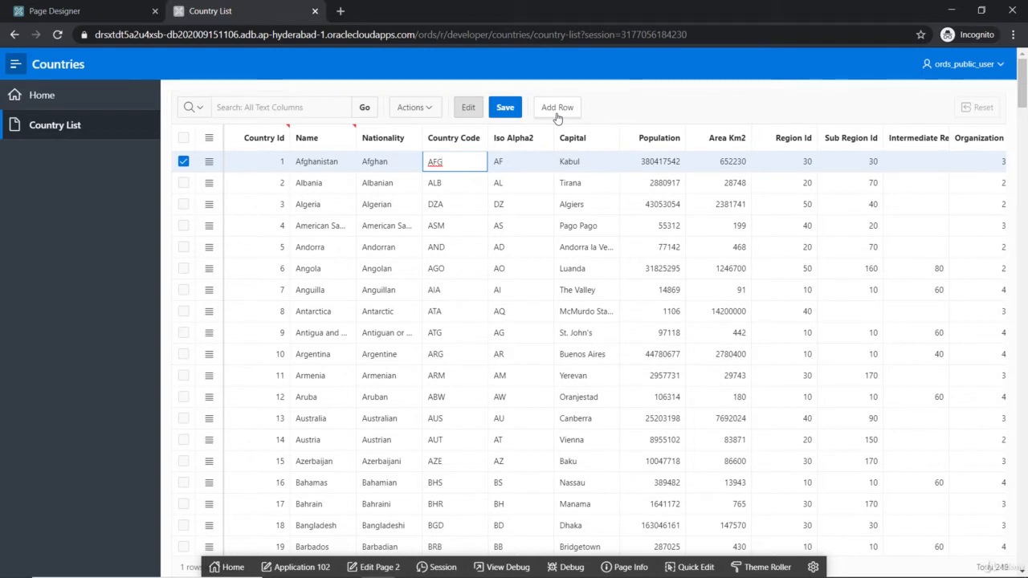
pyautogui.click(557, 106)
pyautogui.write('T')
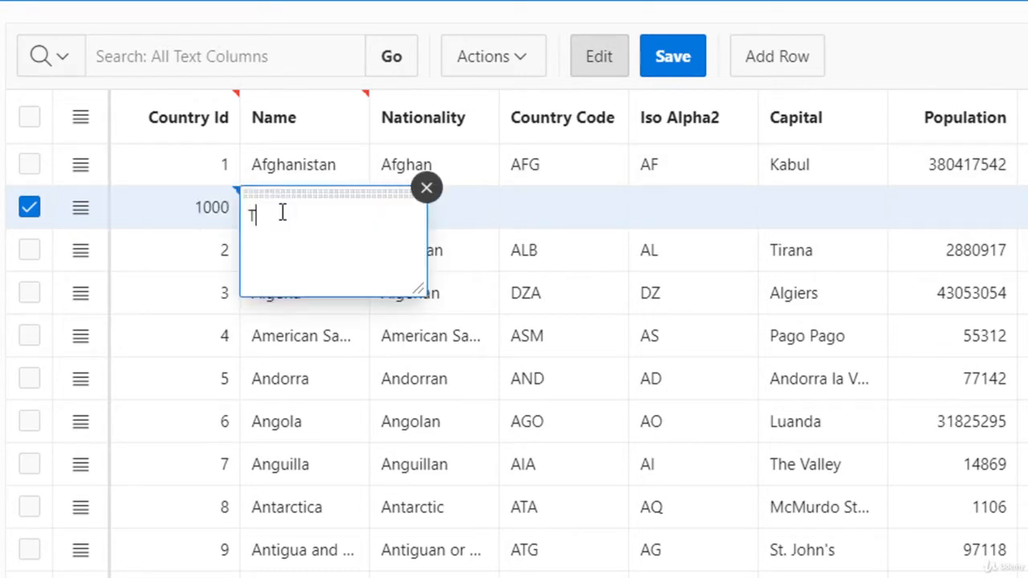
pyautogui.write('est')
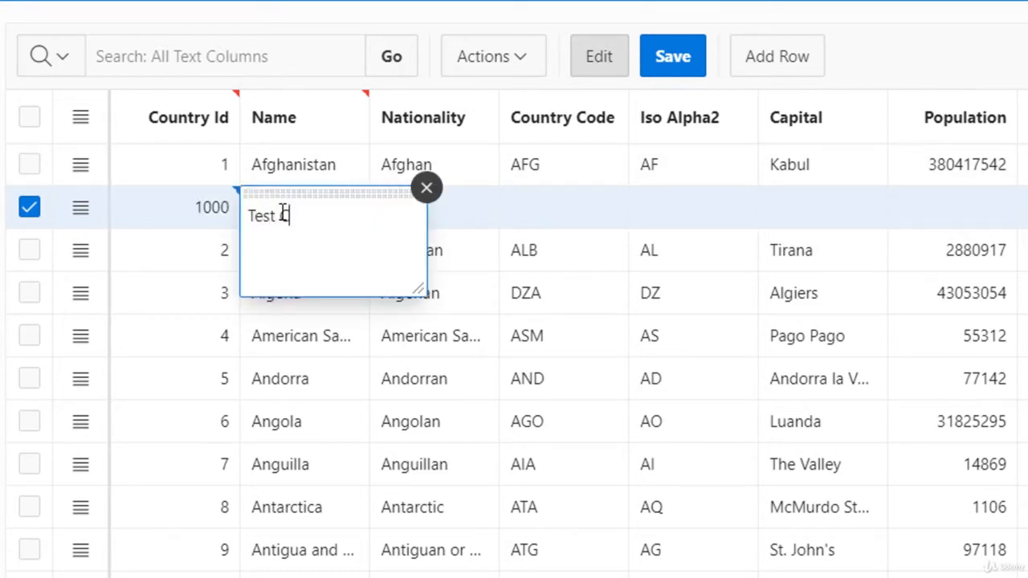
pyautogui.write('Country')
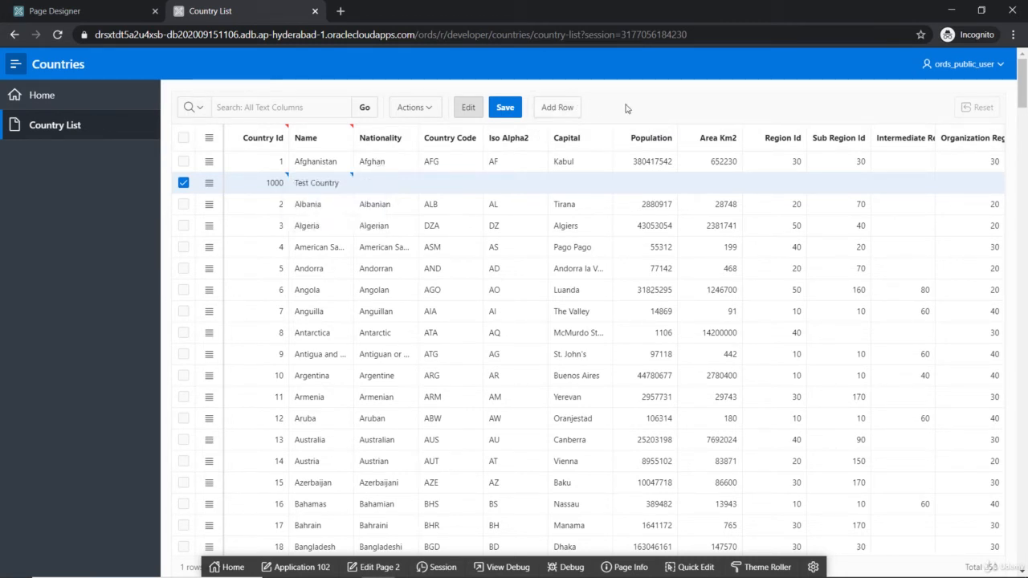
# - Save the new Test Country row to the database
pyautogui.click(504, 107)
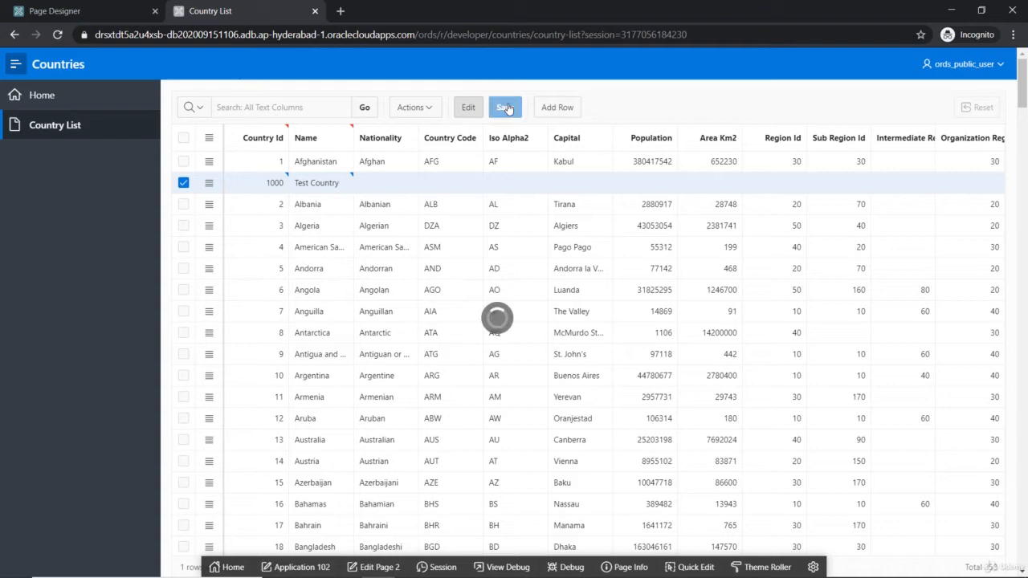
pyautogui.click(505, 106)
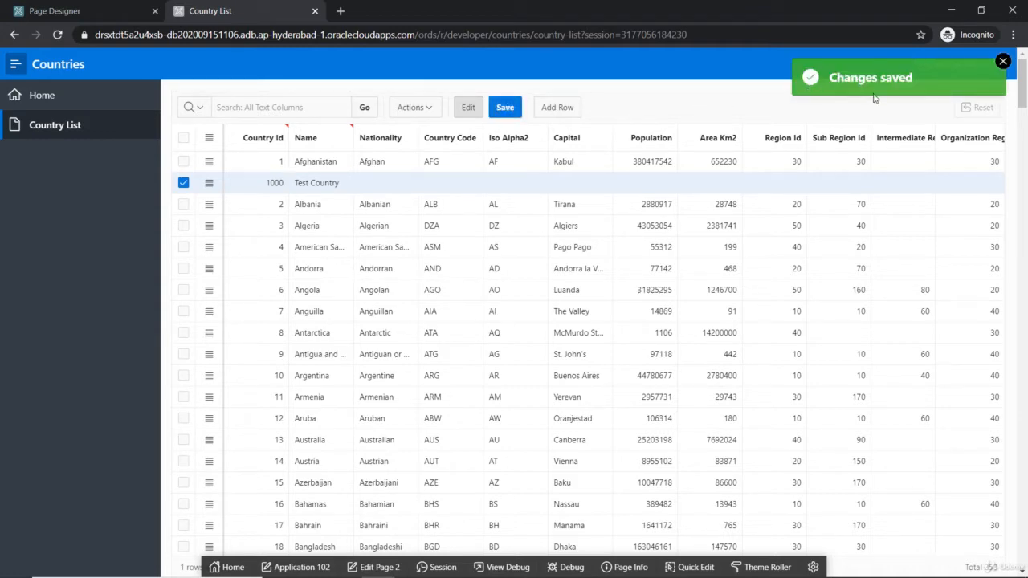
pyautogui.scroll(-3)
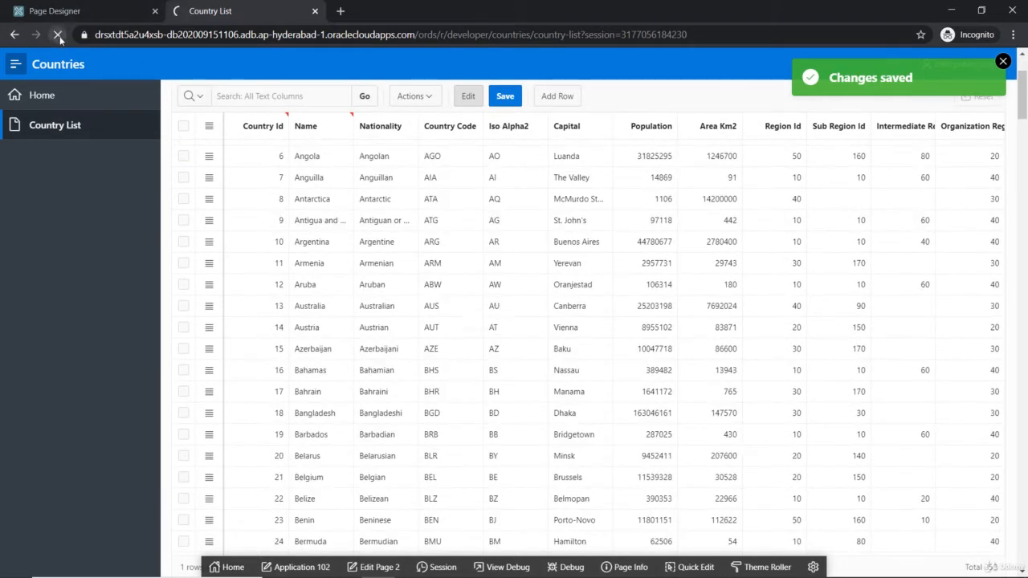
# - Reload the Country List page and scroll to row 1000 to rename it Test
pyautogui.click(57, 35)
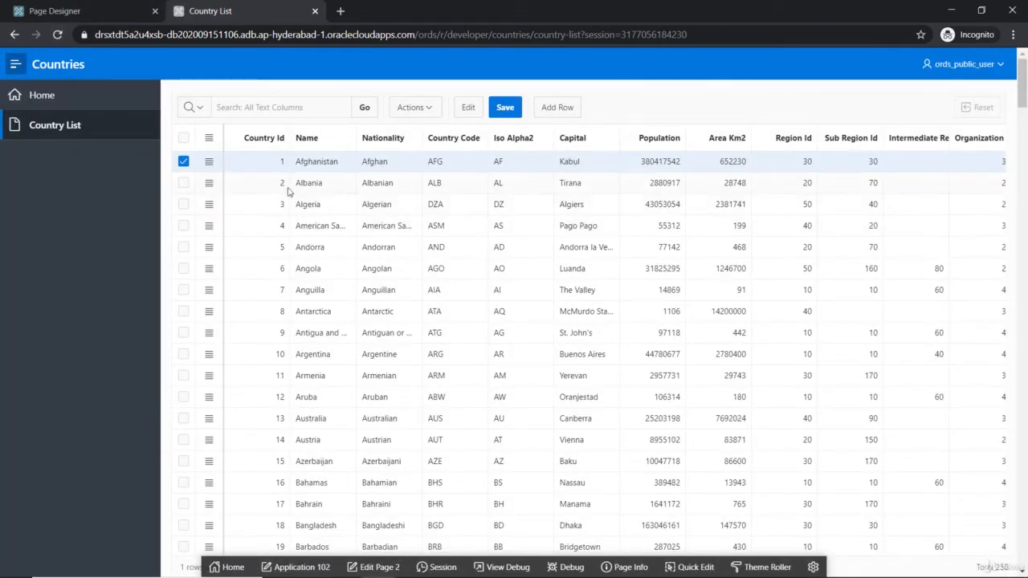
pyautogui.click(505, 95)
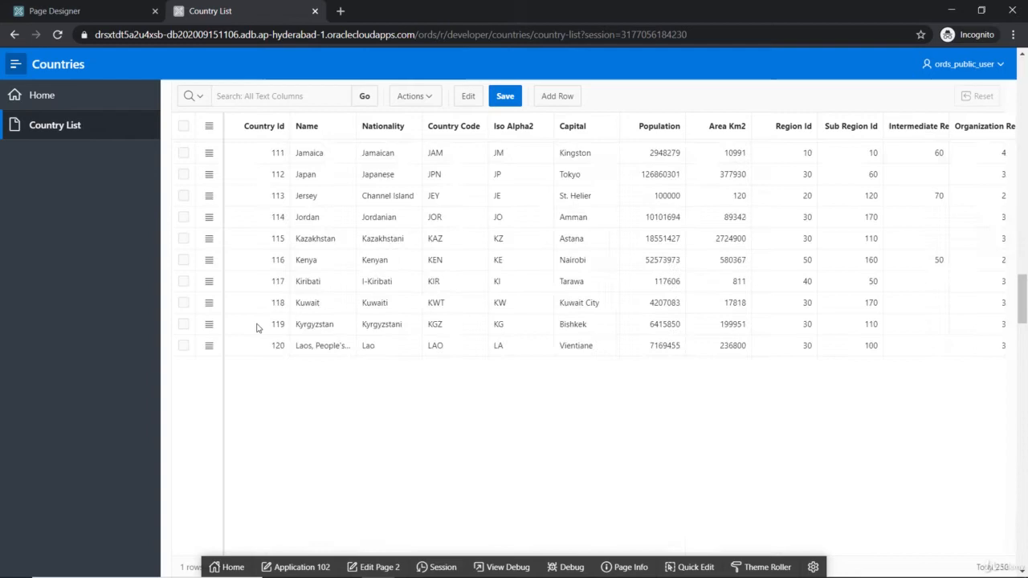
pyautogui.scroll(-3)
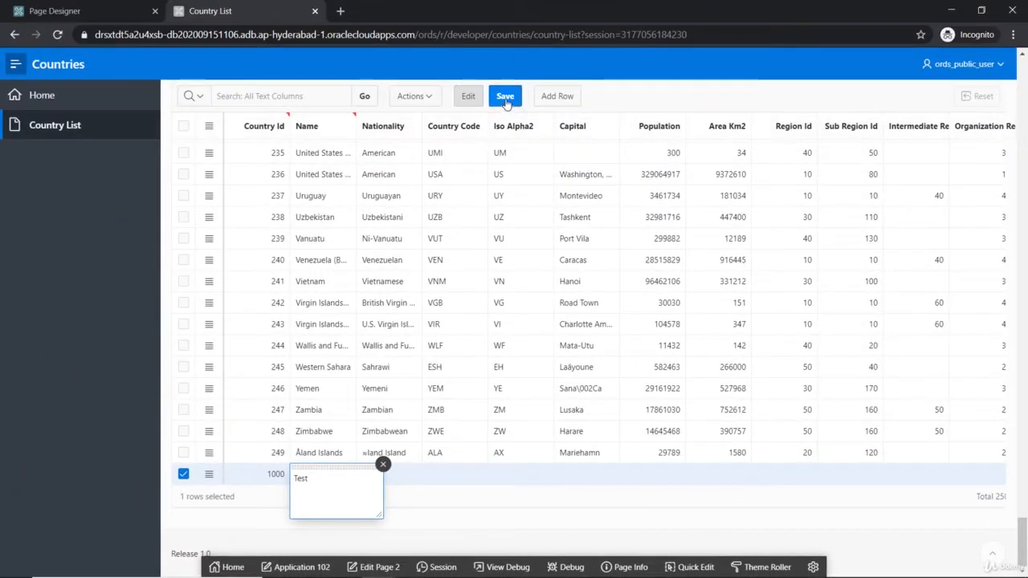
# - Save the rename to Test, then delete row 1000 from its row actions menu
pyautogui.click(505, 95)
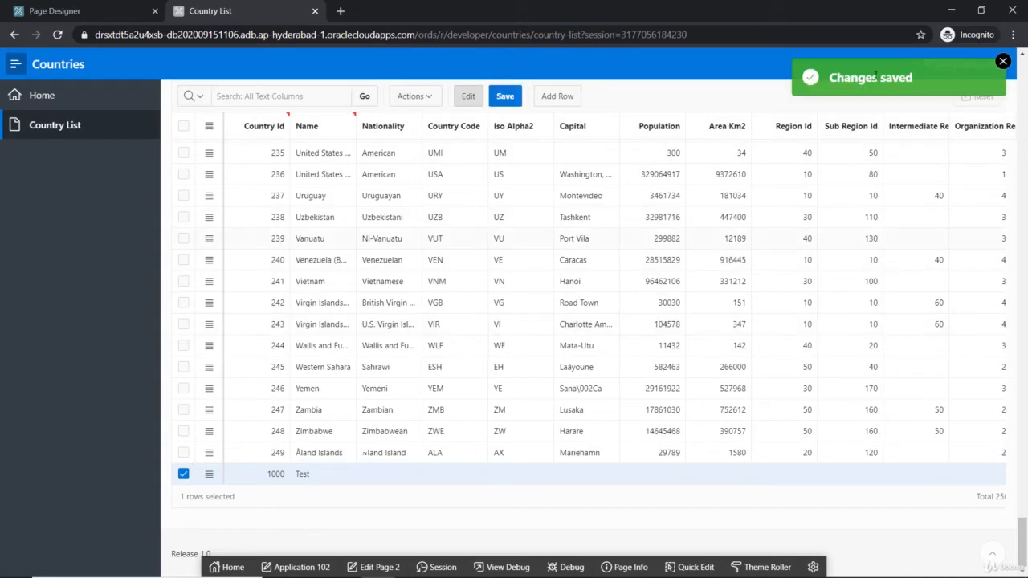
pyautogui.moveTo(356, 471)
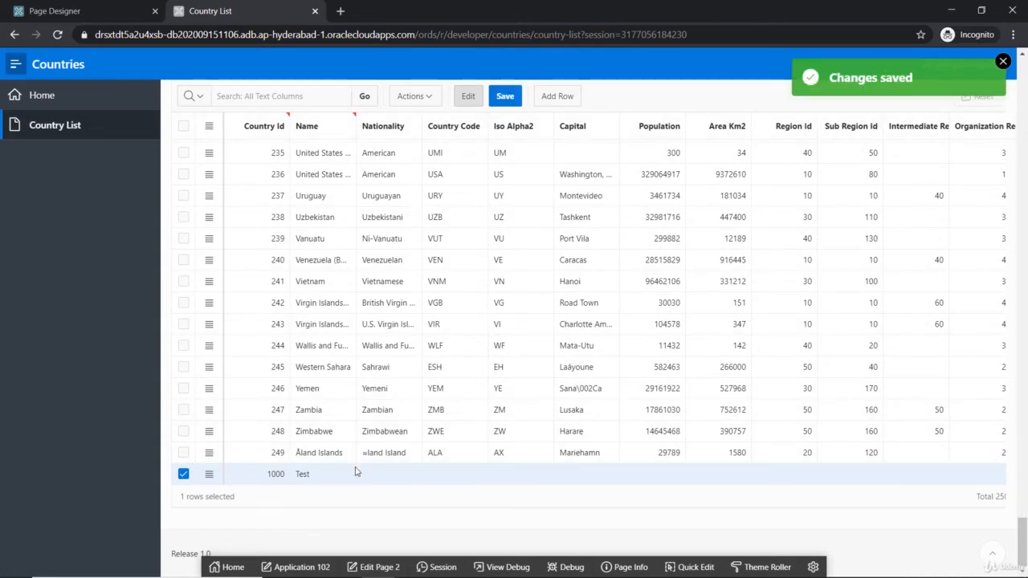
pyautogui.click(209, 474)
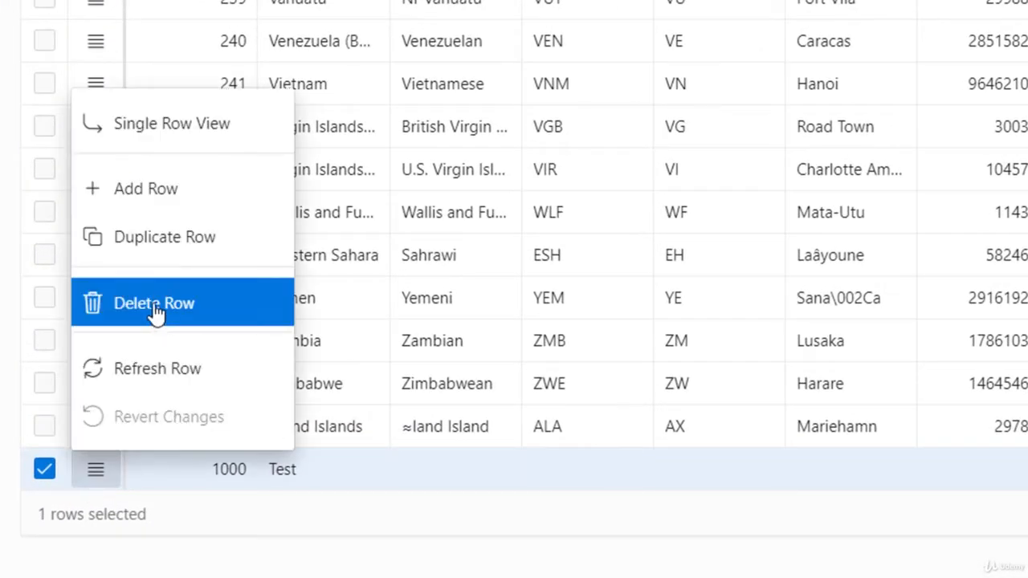
pyautogui.click(154, 302)
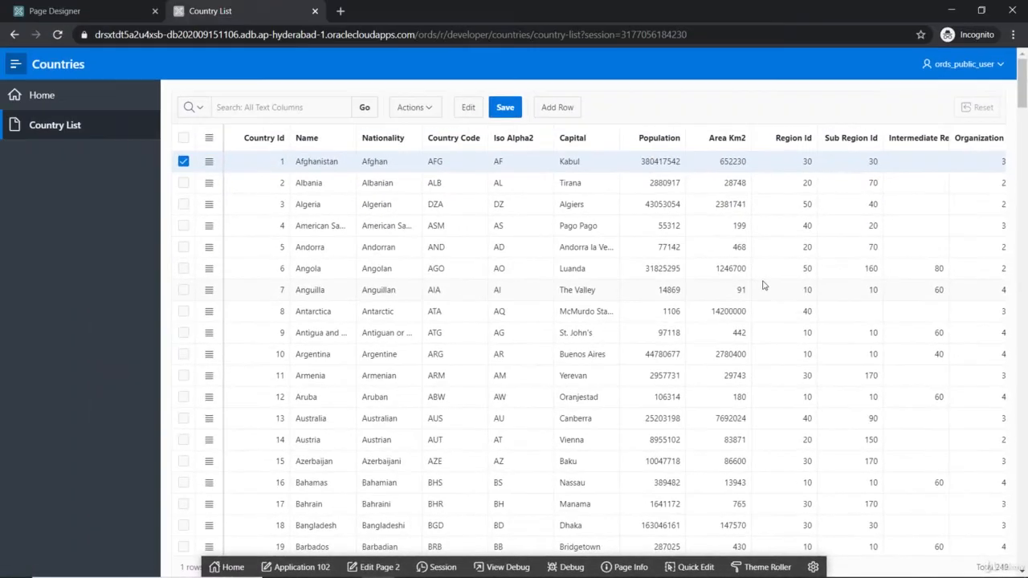
pyautogui.moveTo(758, 285)
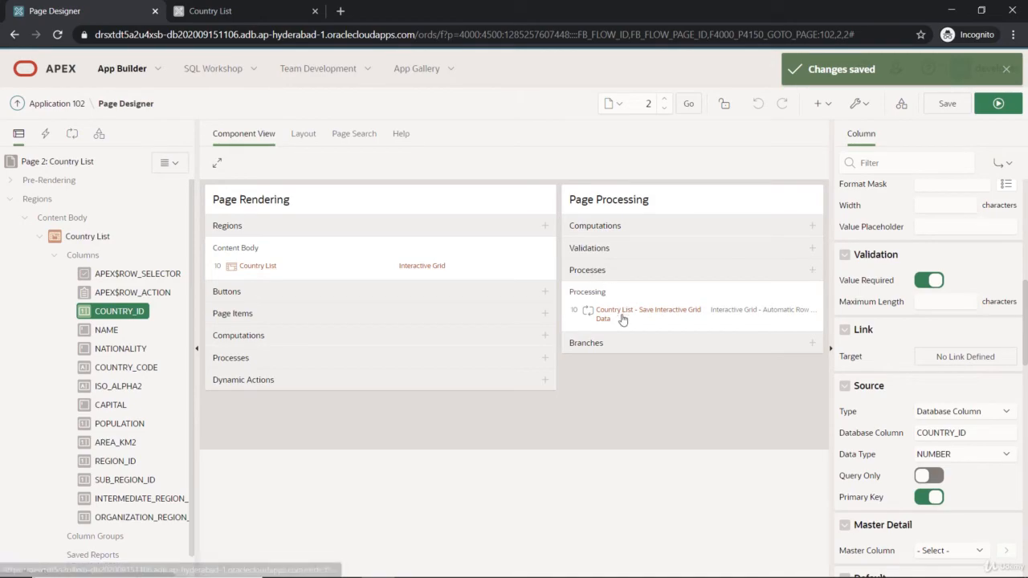
pyautogui.click(647, 313)
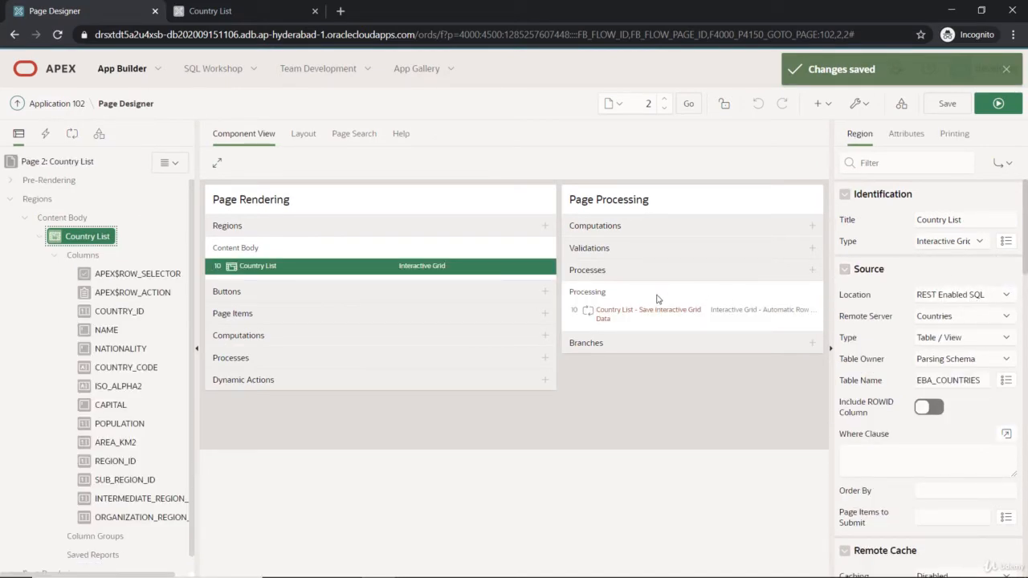
pyautogui.click(647, 313)
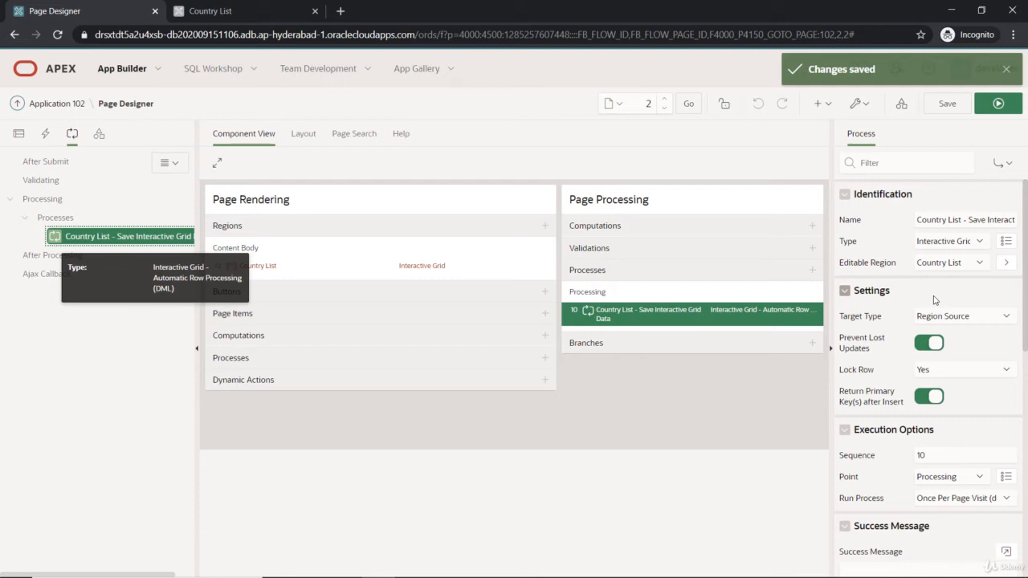
pyautogui.moveTo(791, 290)
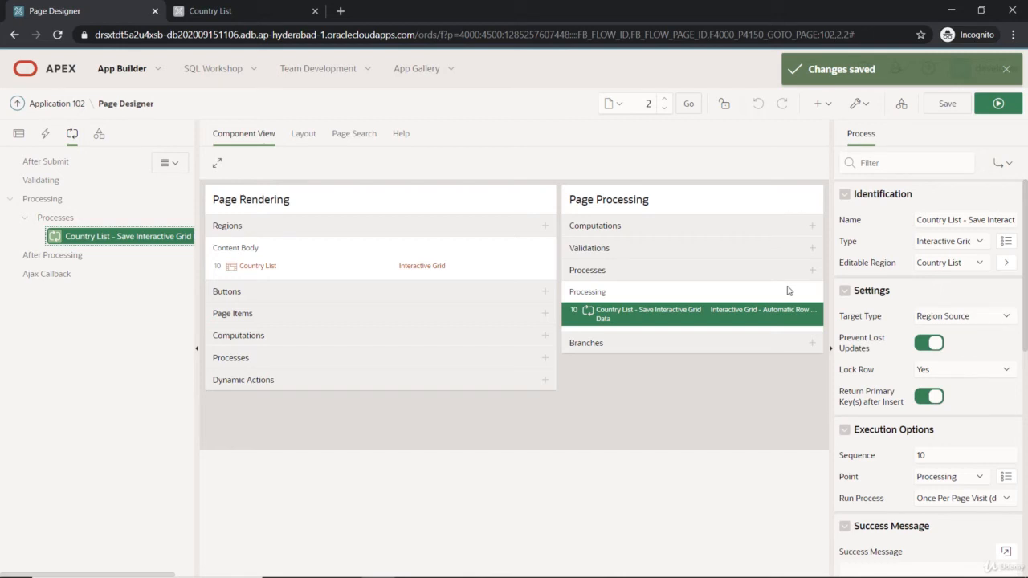
pyautogui.moveTo(943, 328)
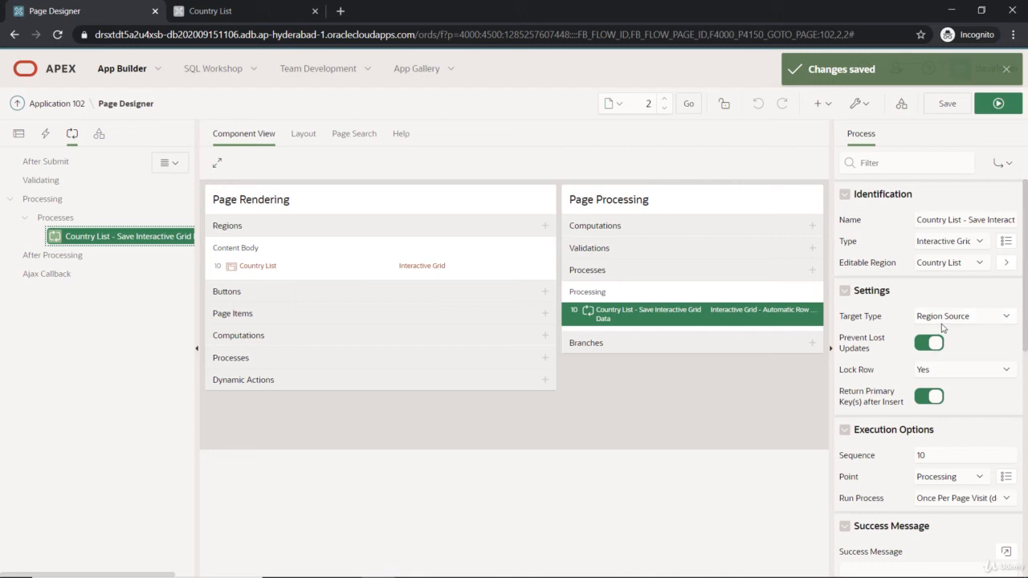
pyautogui.click(257, 266)
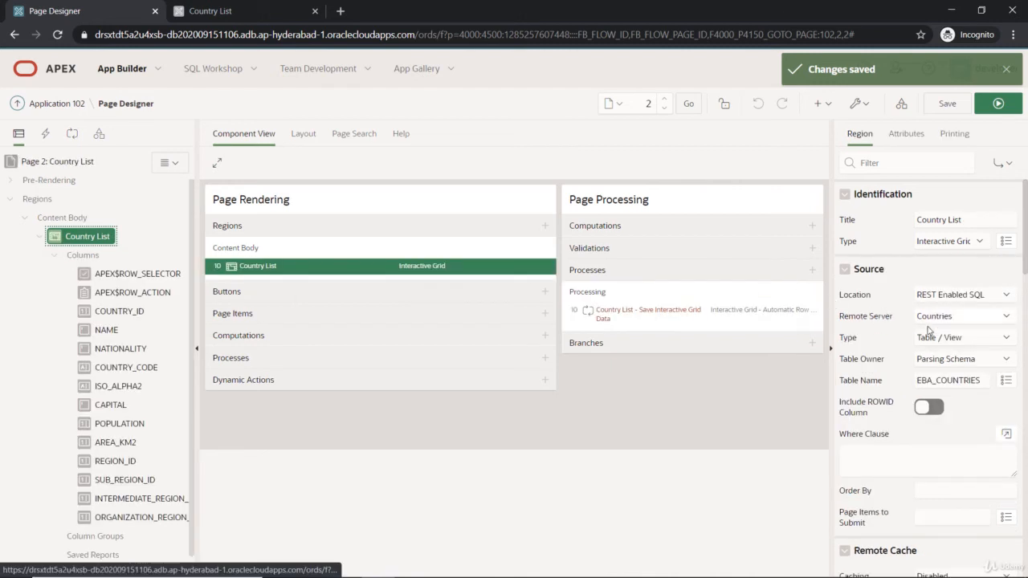
pyautogui.click(647, 313)
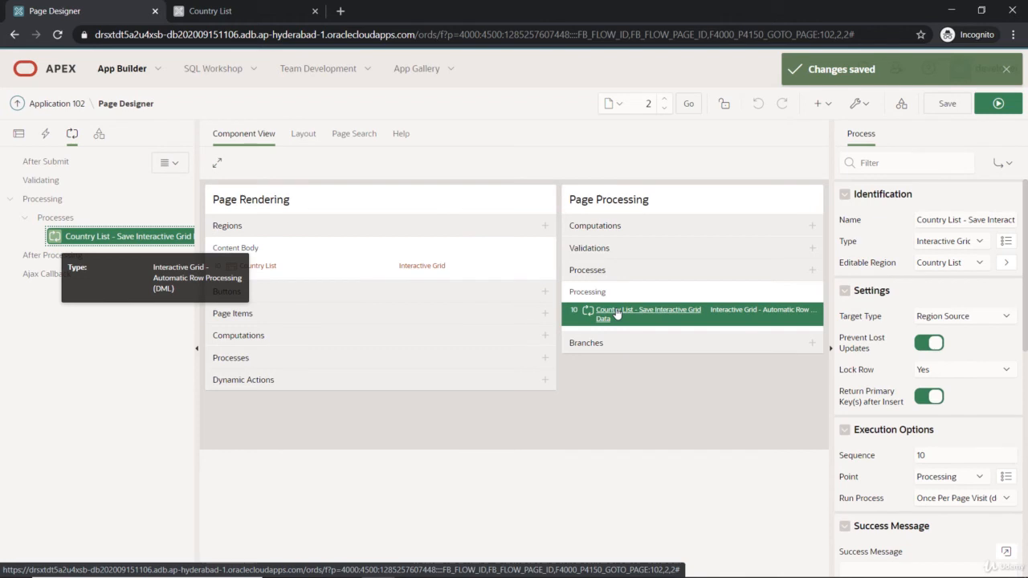
pyautogui.moveTo(205, 127)
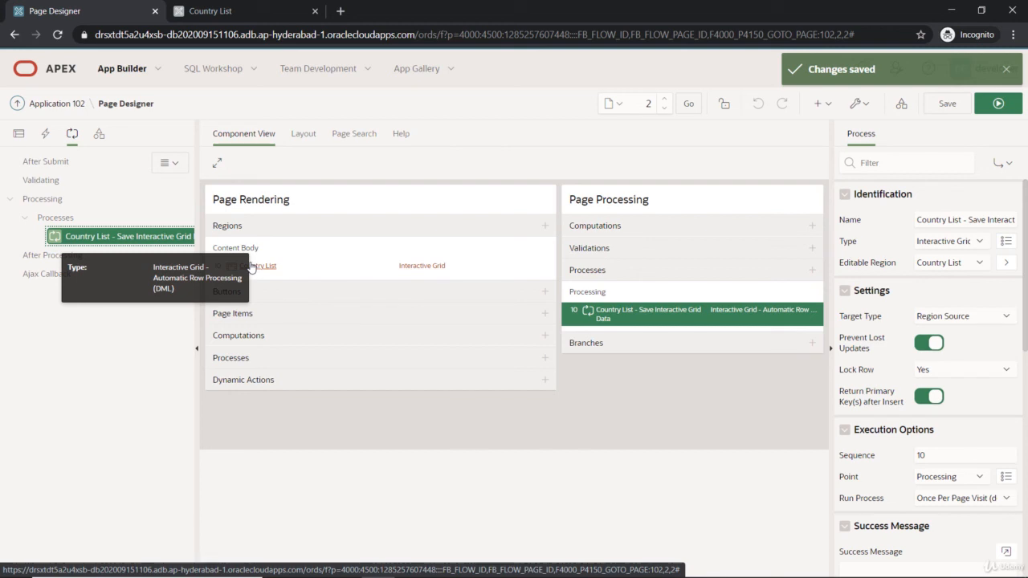
pyautogui.click(257, 266)
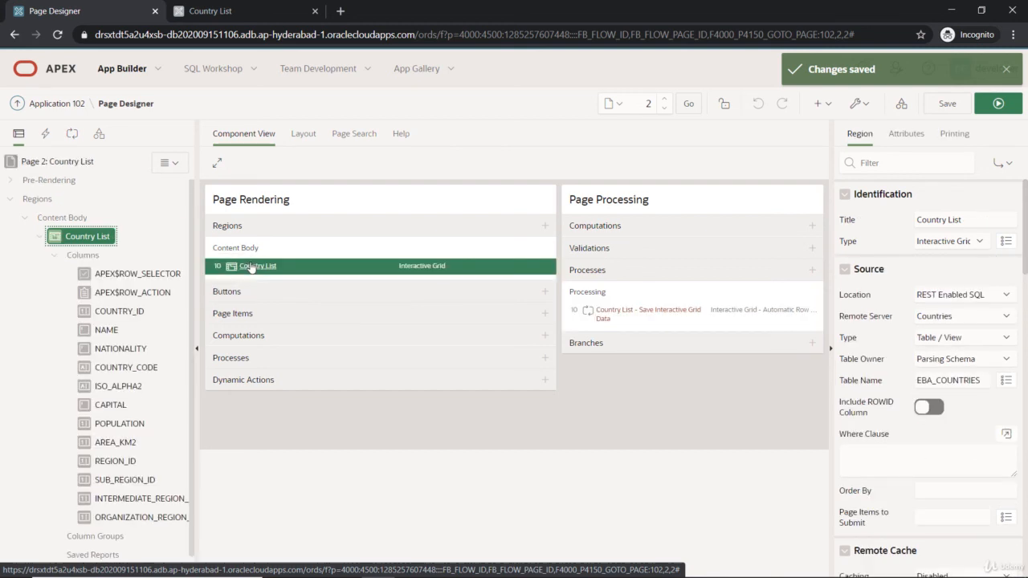